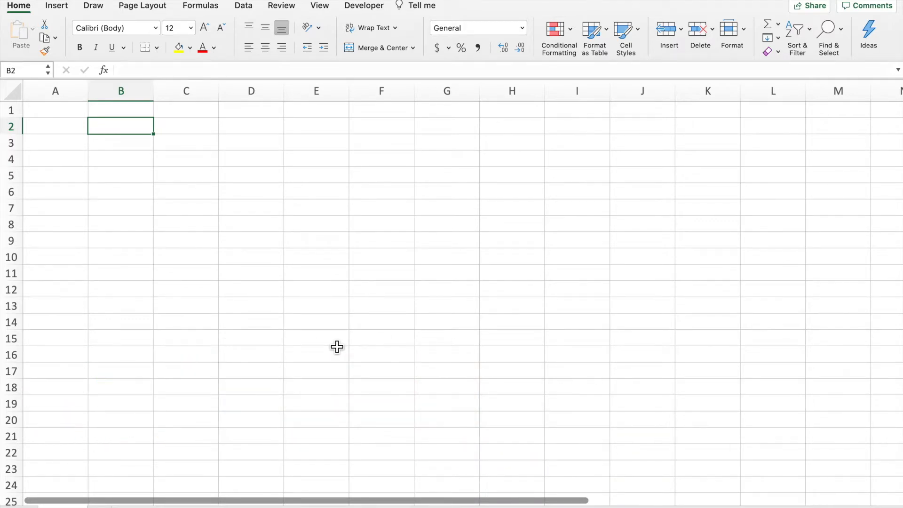
{"action": "mouse_move", "coordinate": [131, 142]}
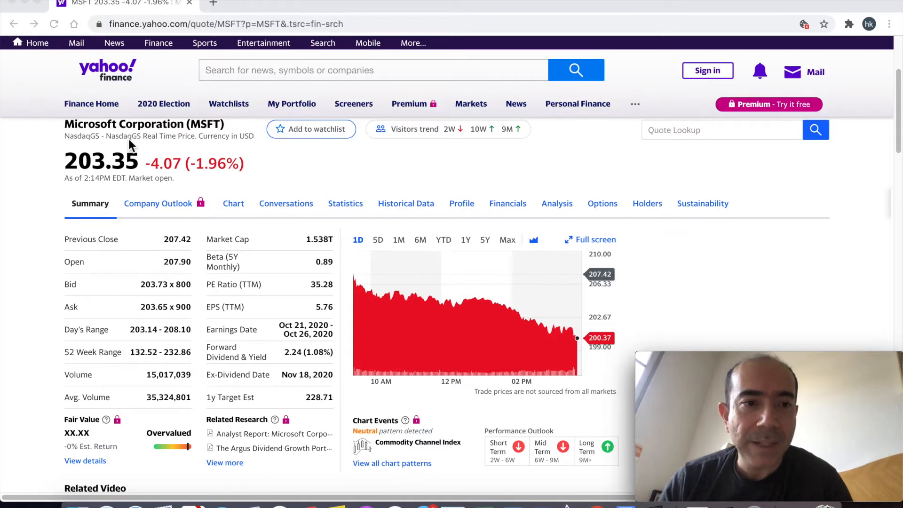
{"action": "mouse_move", "coordinate": [207, 135]}
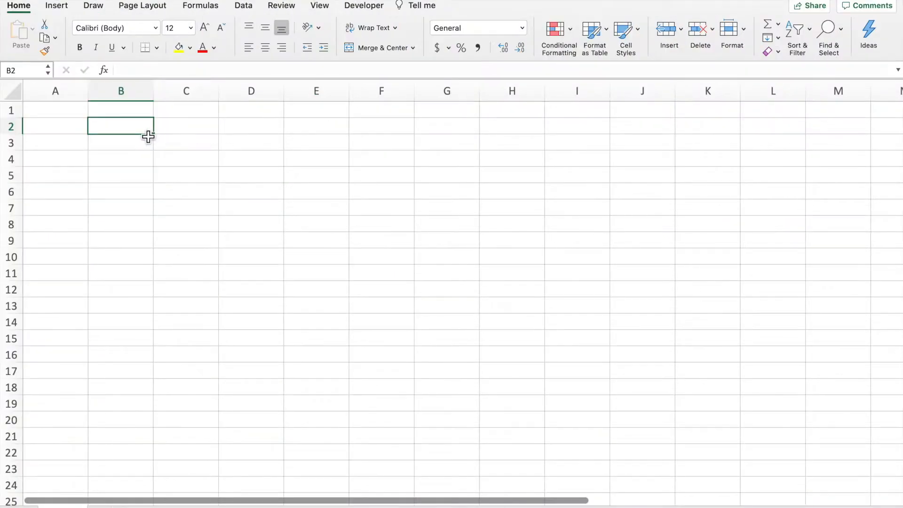
Step: Enter the tickers msft, aapl, goog and vz down B2:B5 and return to the msft cell
{"action": "type", "text": "msft"}
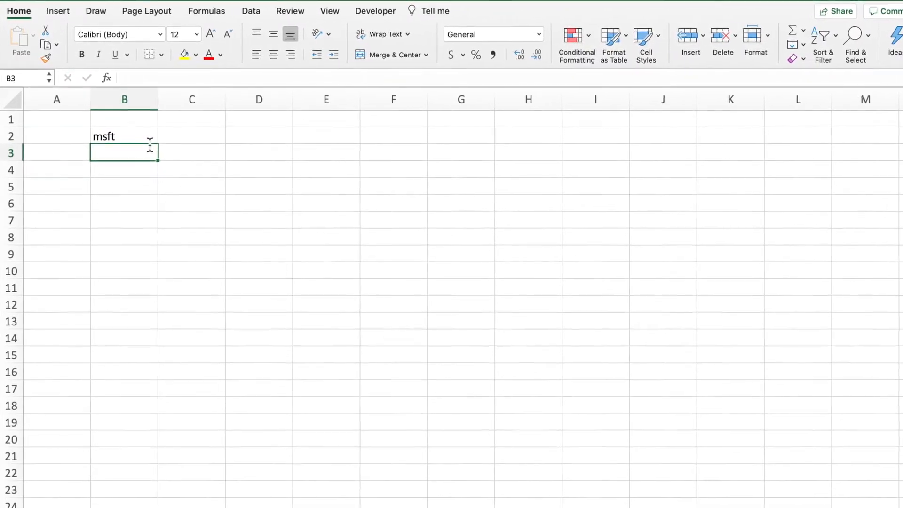
{"action": "type", "text": "aapl"}
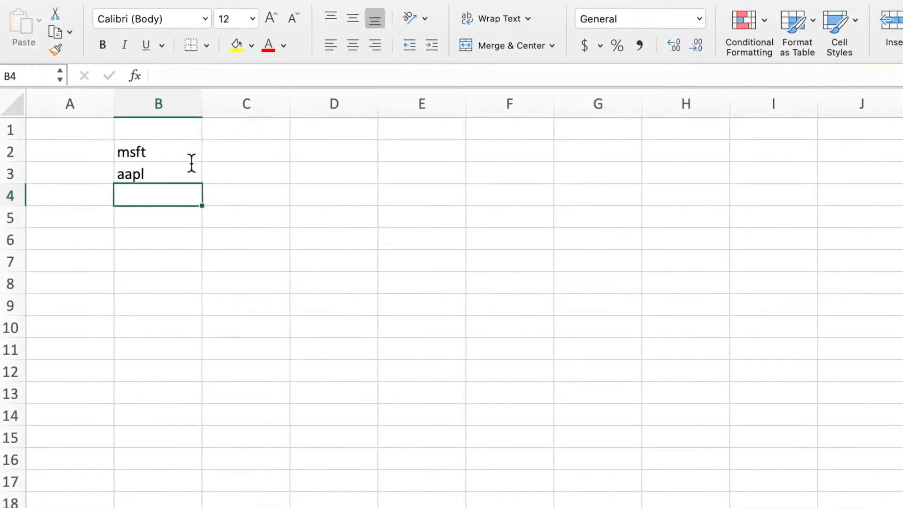
{"action": "type", "text": "goog"}
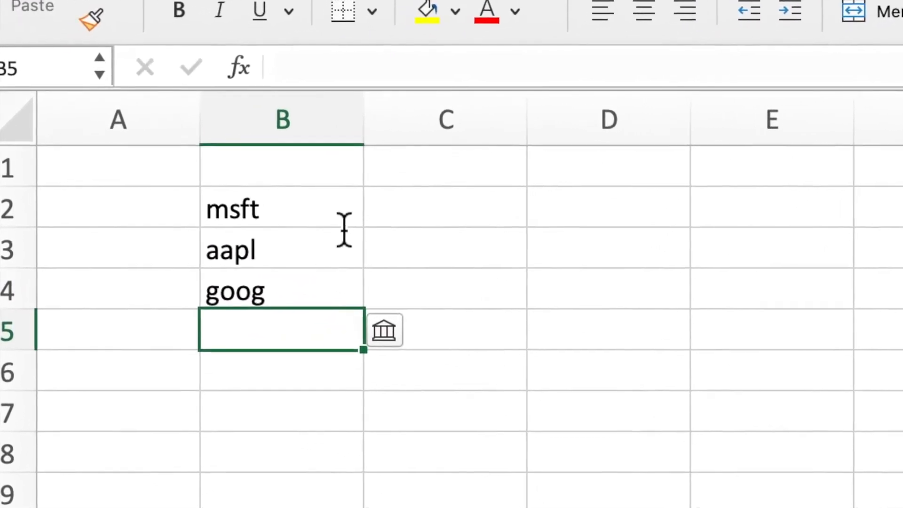
{"action": "type", "text": "vz"}
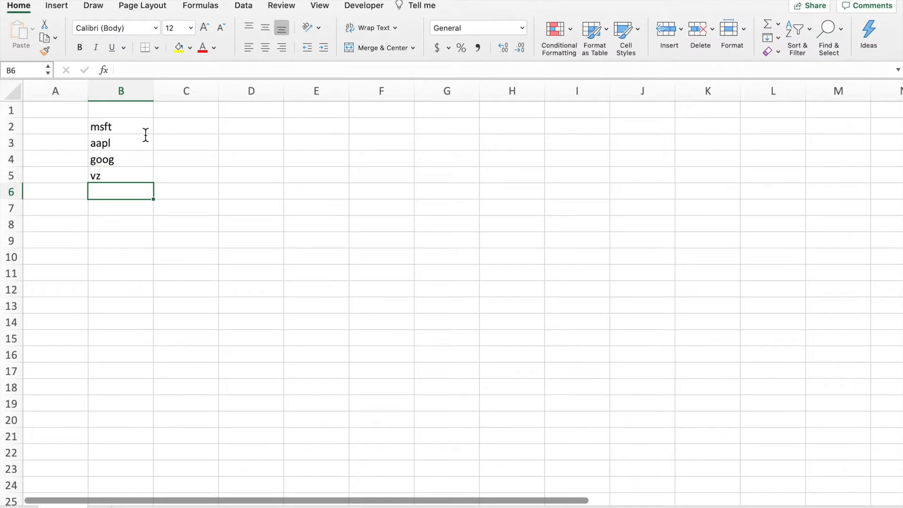
{"action": "mouse_move", "coordinate": [136, 133]}
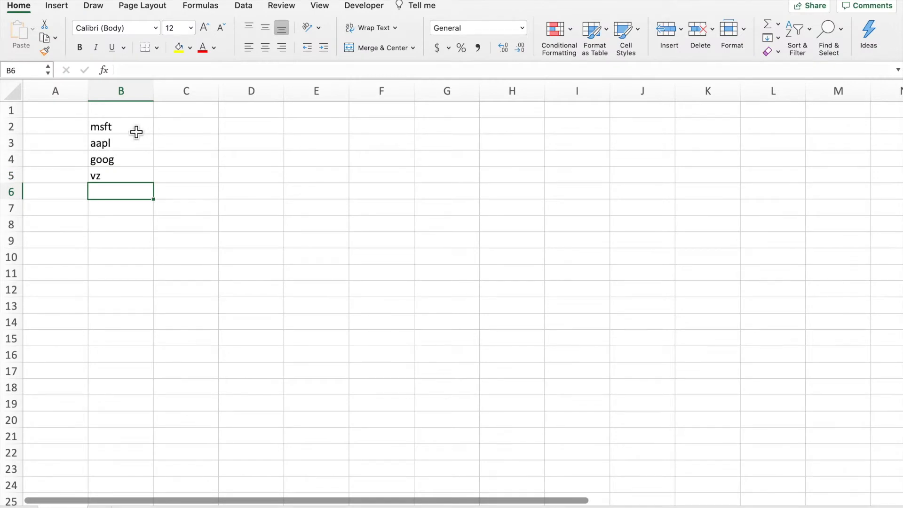
{"action": "left_click", "coordinate": [121, 126]}
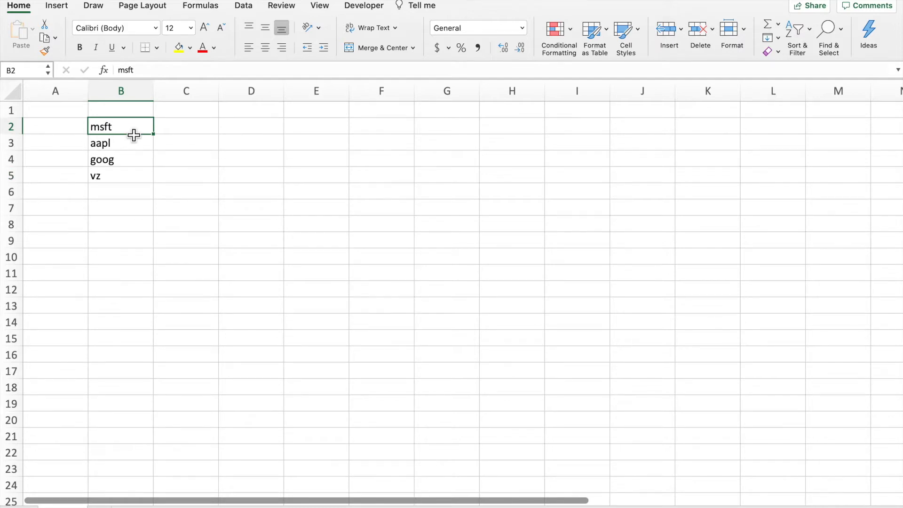
Step: Turn the range $B$2:$B$5 into an Excel table and select its ticker cells
{"action": "left_click", "coordinate": [594, 38]}
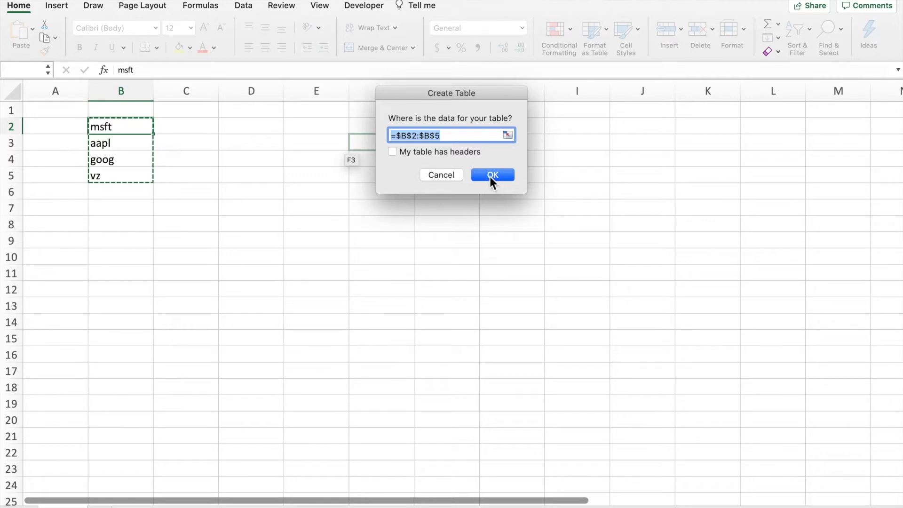
{"action": "left_click", "coordinate": [492, 175]}
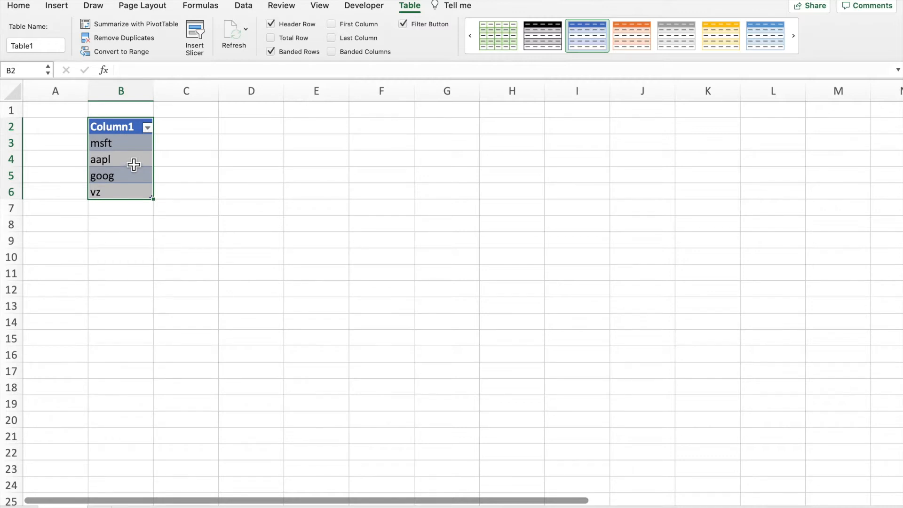
{"action": "left_click", "coordinate": [101, 143]}
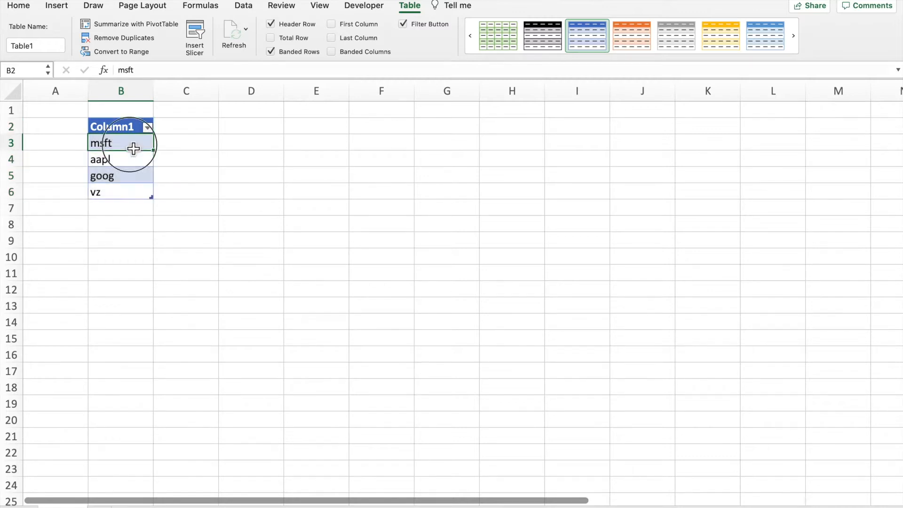
{"action": "left_click", "coordinate": [120, 143]}
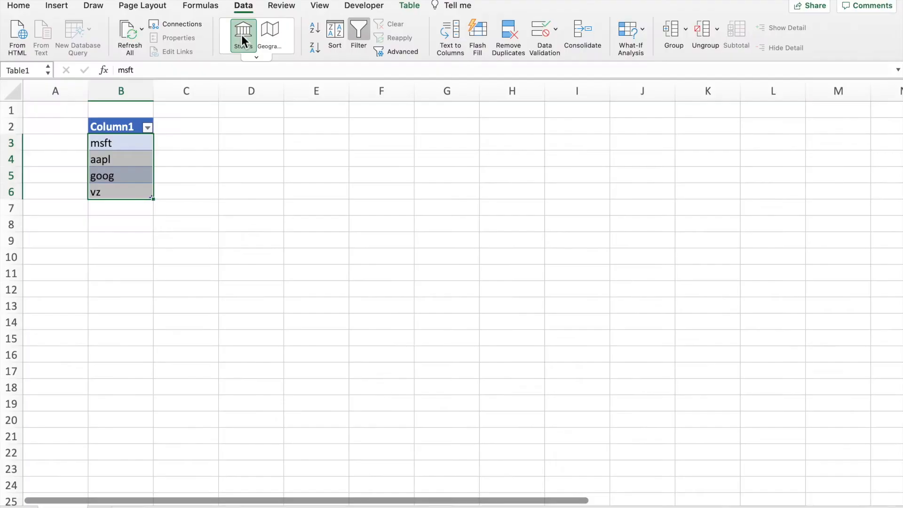
Step: Convert the four tickers to the Stocks data type, showing full company names
{"action": "left_click", "coordinate": [243, 35]}
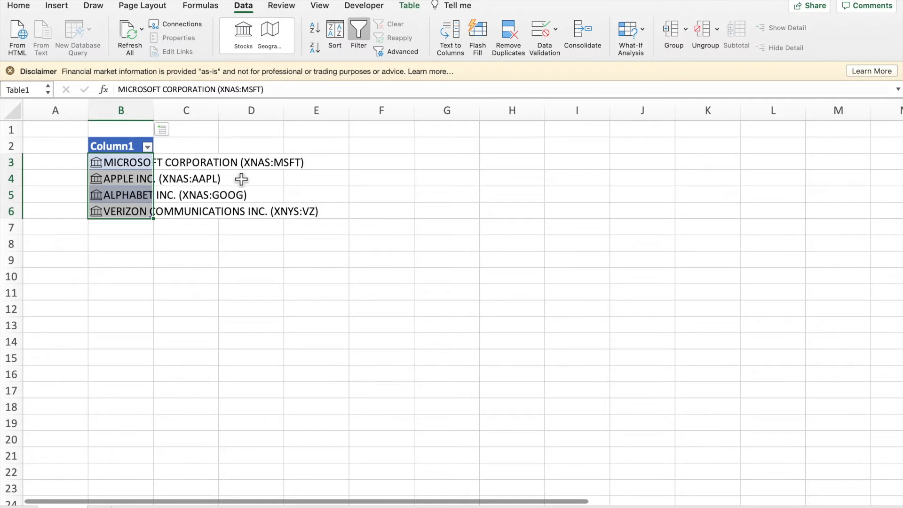
{"action": "mouse_move", "coordinate": [220, 204]}
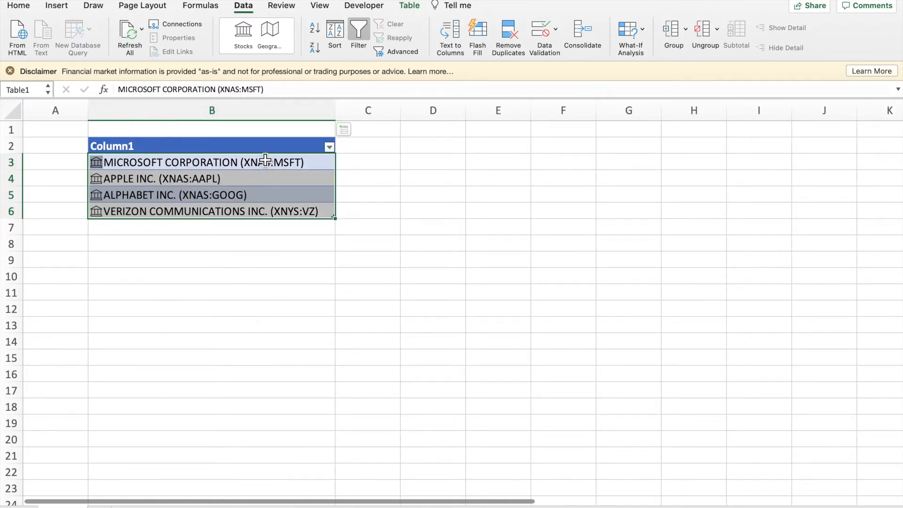
Step: Add Price and 52 week high columns to the stock table via Insert Data
{"action": "left_click", "coordinate": [203, 162]}
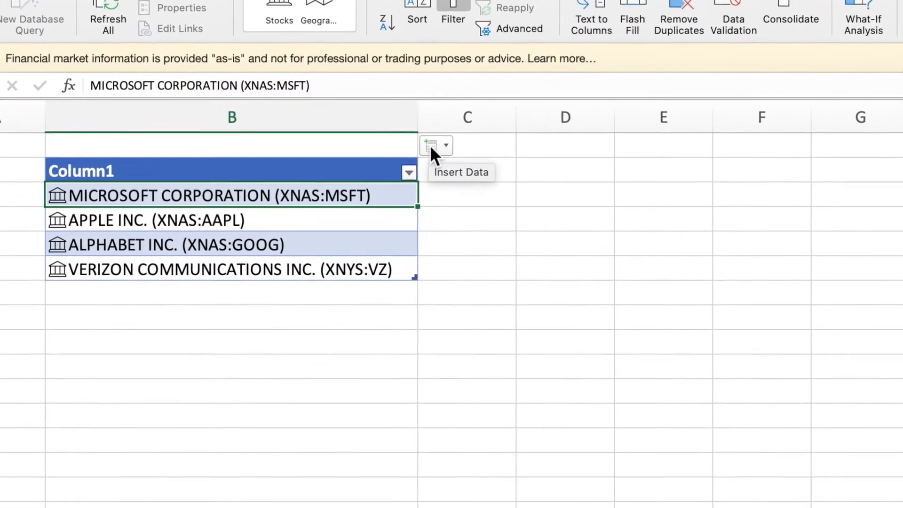
{"action": "left_click", "coordinate": [436, 145]}
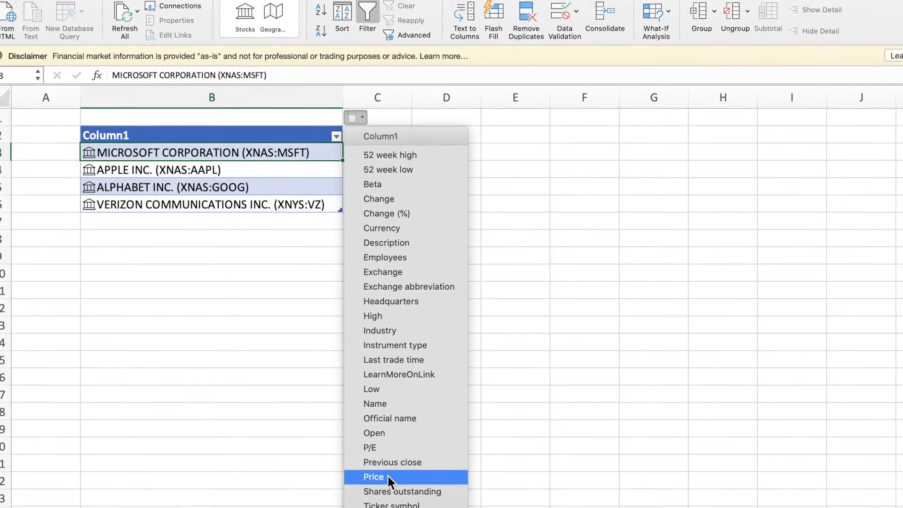
{"action": "left_click", "coordinate": [374, 476]}
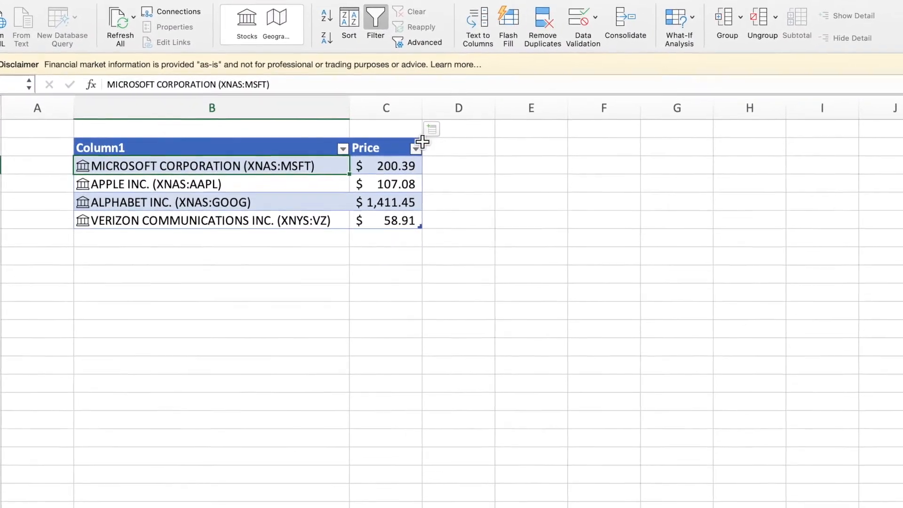
{"action": "left_click", "coordinate": [430, 128]}
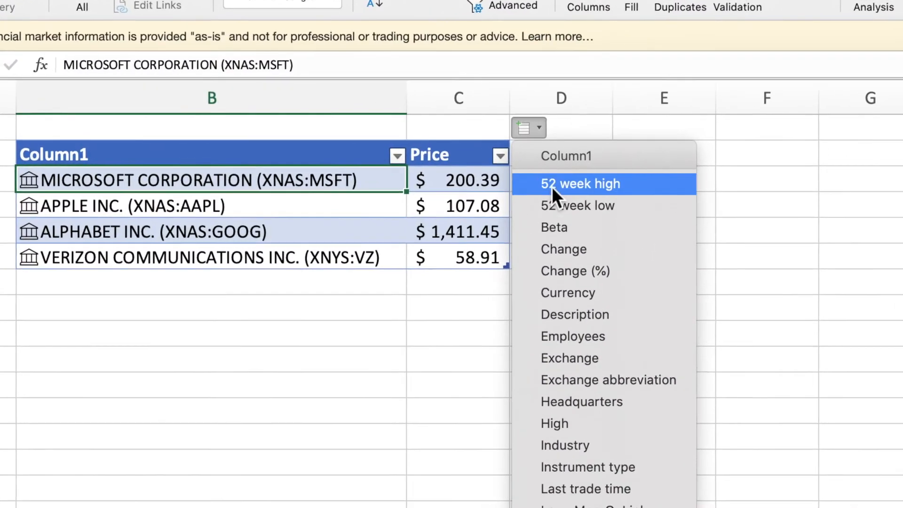
{"action": "left_click", "coordinate": [581, 183]}
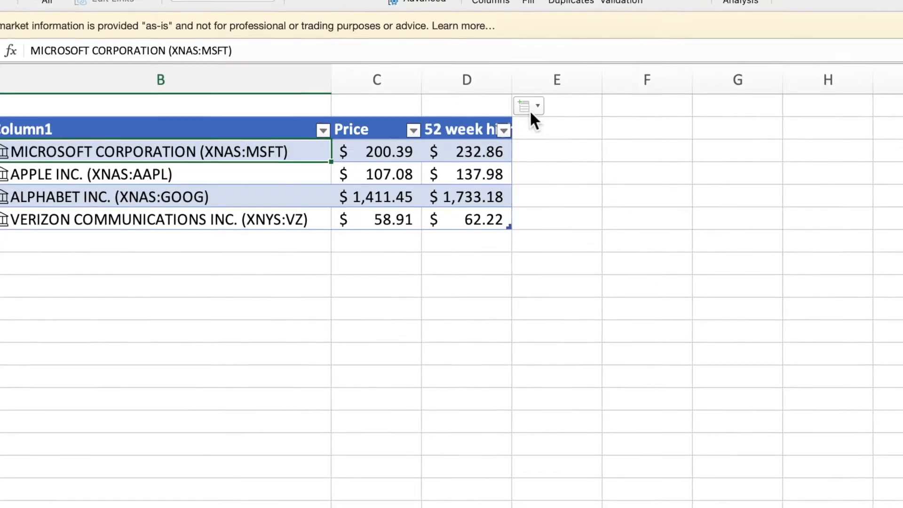
Step: Add 52 week low and Change columns, then inspect Microsoft's values
{"action": "left_click", "coordinate": [523, 106]}
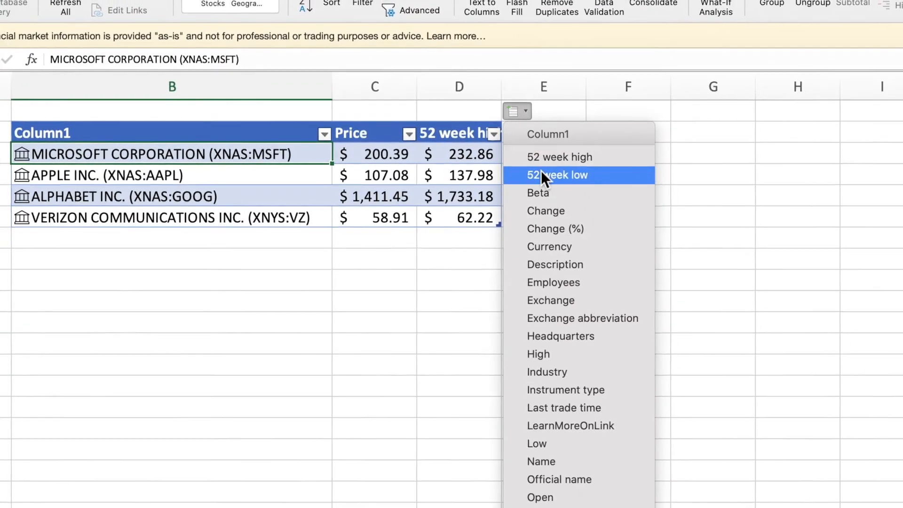
{"action": "left_click", "coordinate": [558, 175]}
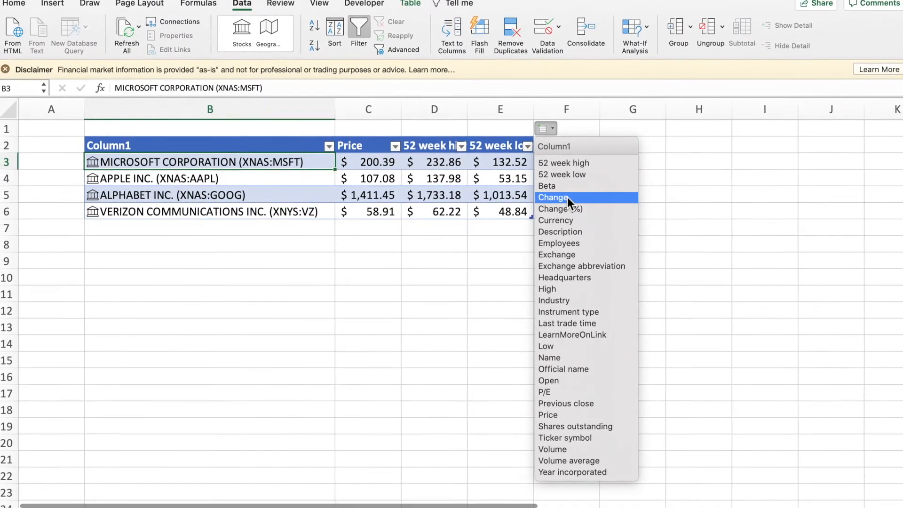
{"action": "left_click", "coordinate": [553, 199]}
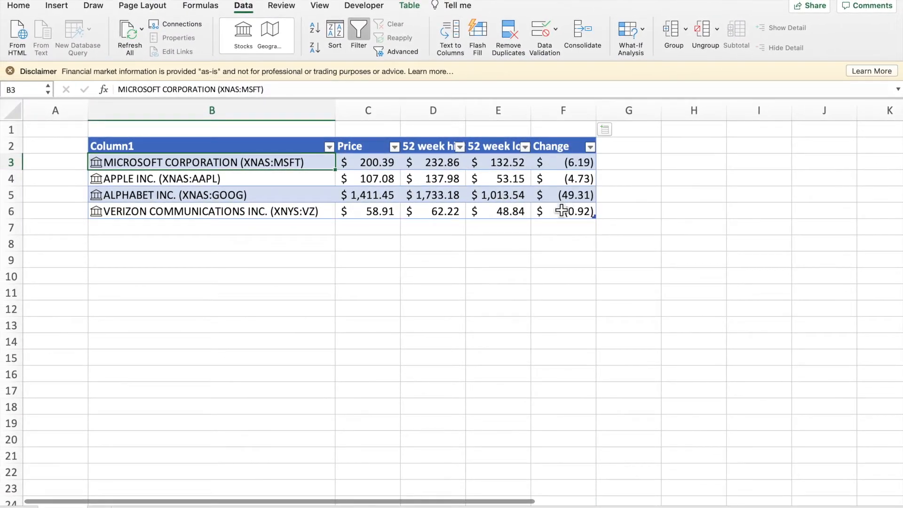
{"action": "mouse_move", "coordinate": [356, 169]}
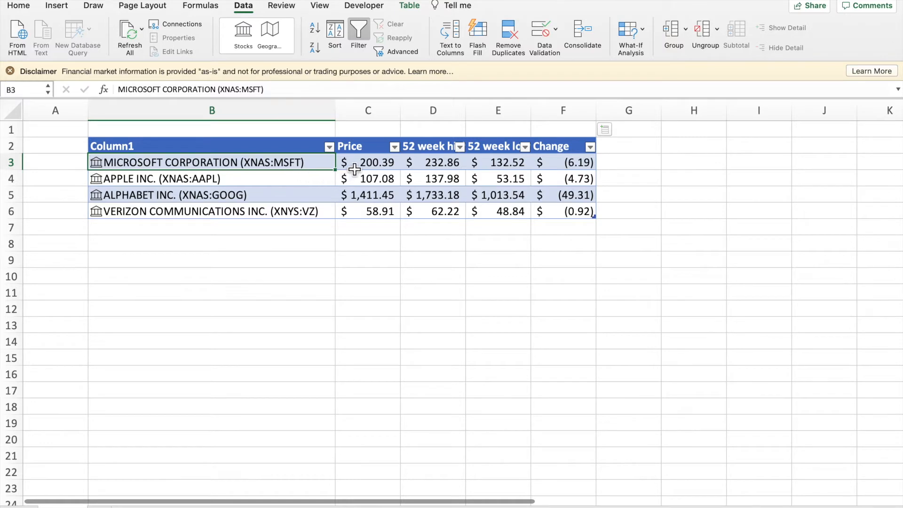
{"action": "mouse_move", "coordinate": [416, 170]}
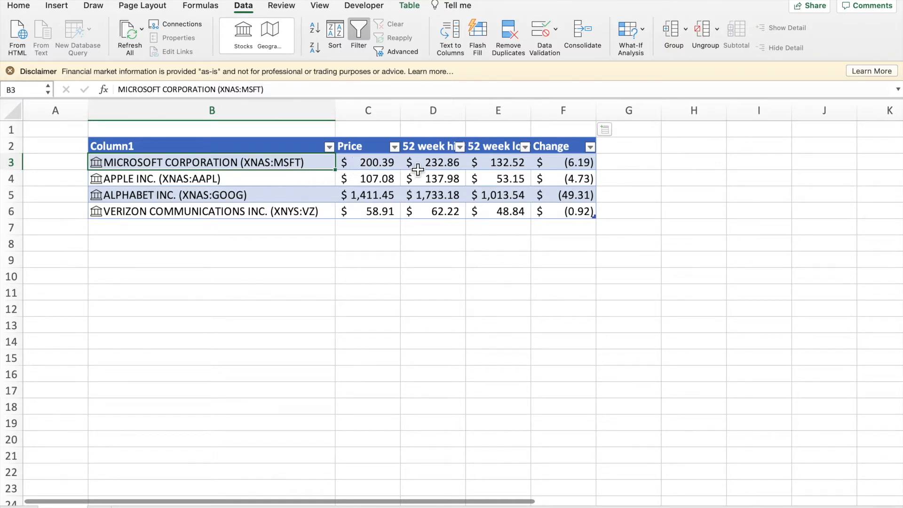
{"action": "left_click", "coordinate": [498, 162]}
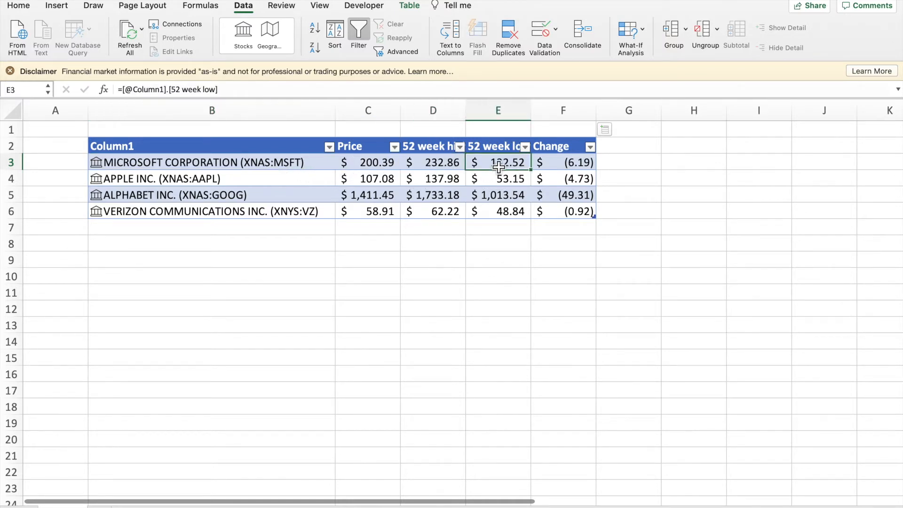
{"action": "left_click", "coordinate": [562, 162]}
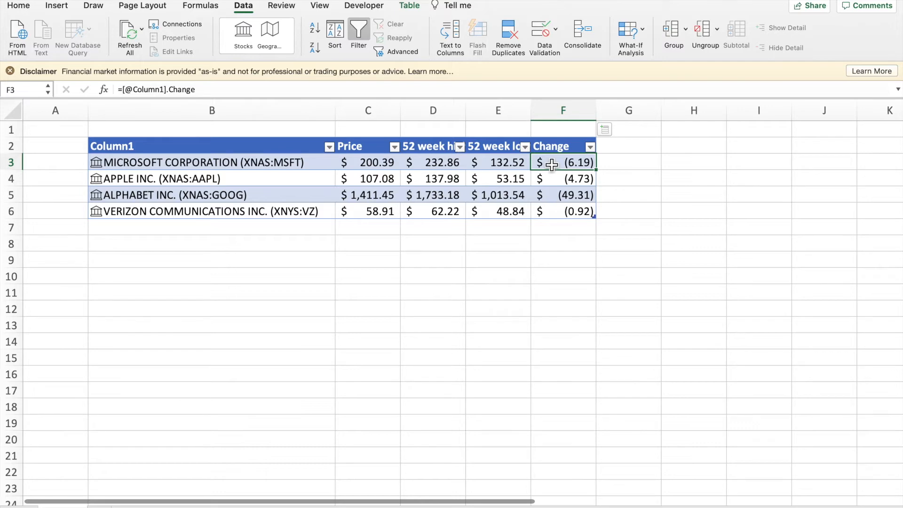
Step: Highlight Change column values less than 0 with Light Red Fill and Dark Red Text
{"action": "left_click", "coordinate": [562, 110]}
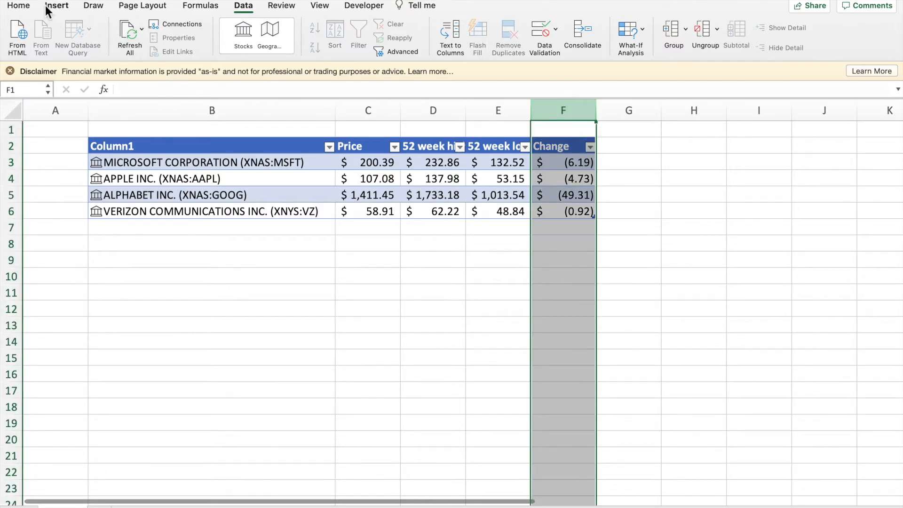
{"action": "left_click", "coordinate": [19, 5]}
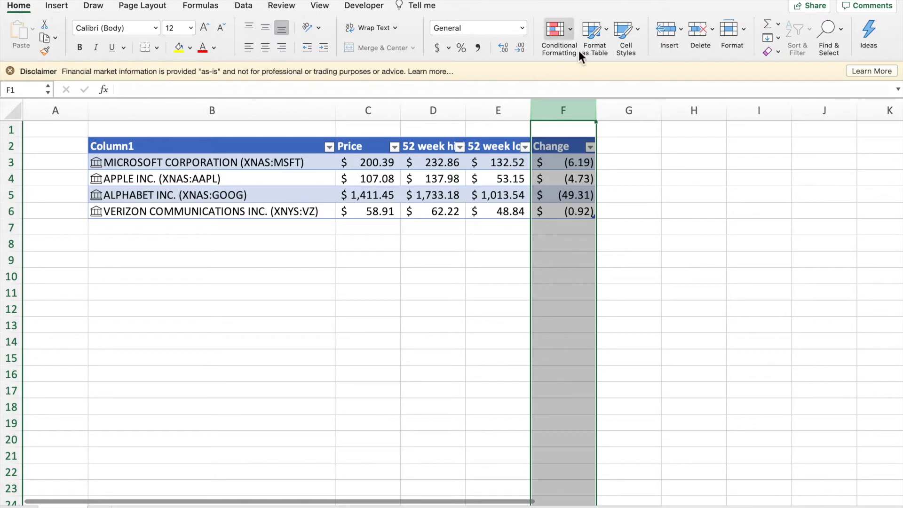
{"action": "left_click", "coordinate": [558, 35]}
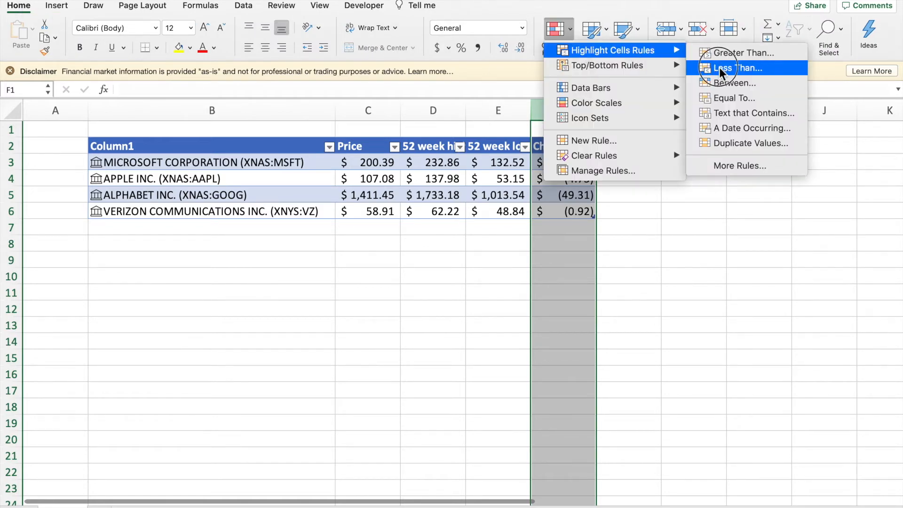
{"action": "left_click", "coordinate": [732, 67]}
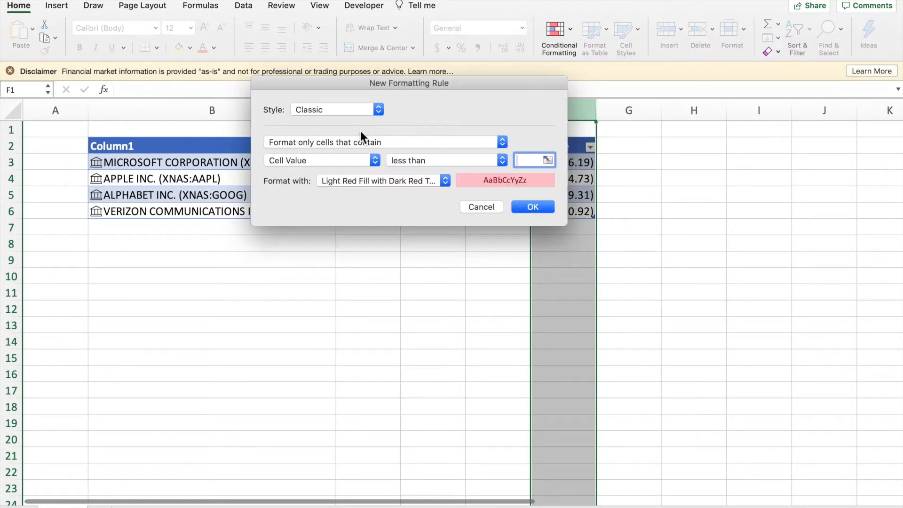
{"action": "mouse_move", "coordinate": [353, 173]}
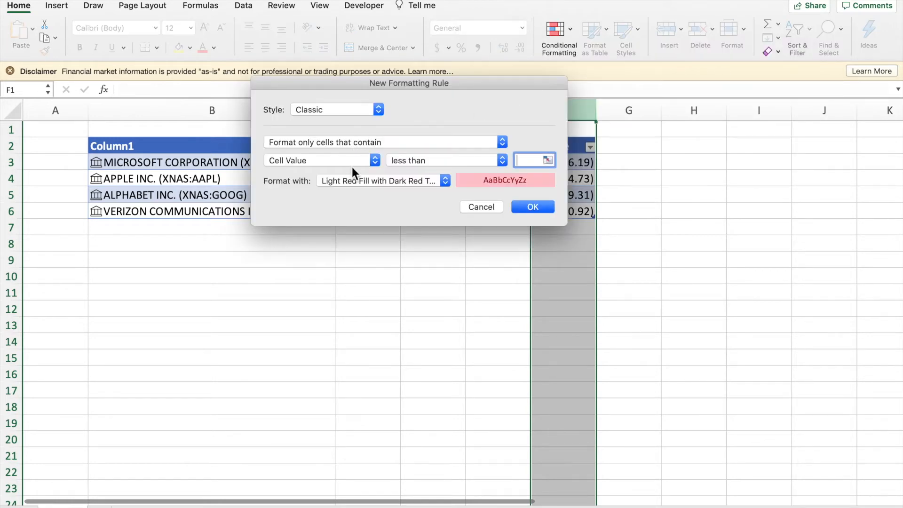
{"action": "type", "text": "0"}
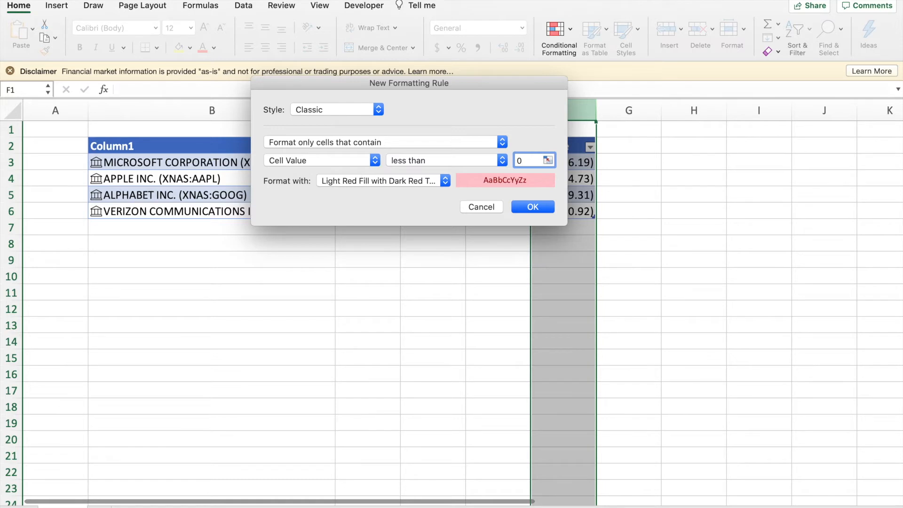
{"action": "mouse_move", "coordinate": [350, 193]}
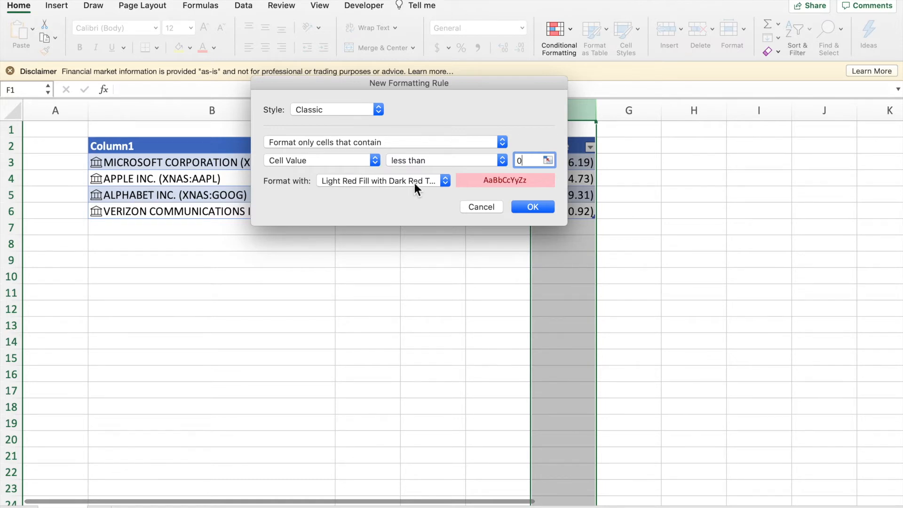
{"action": "left_click", "coordinate": [531, 207]}
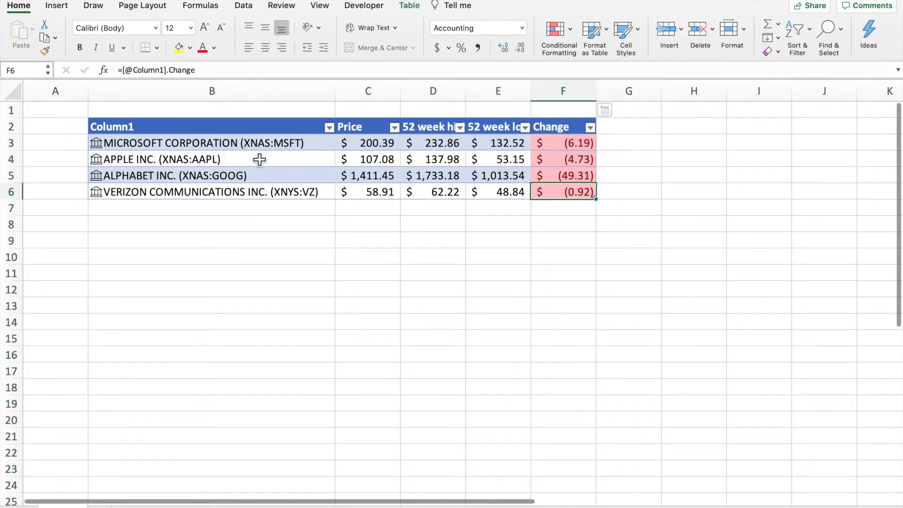
{"action": "mouse_move", "coordinate": [420, 183]}
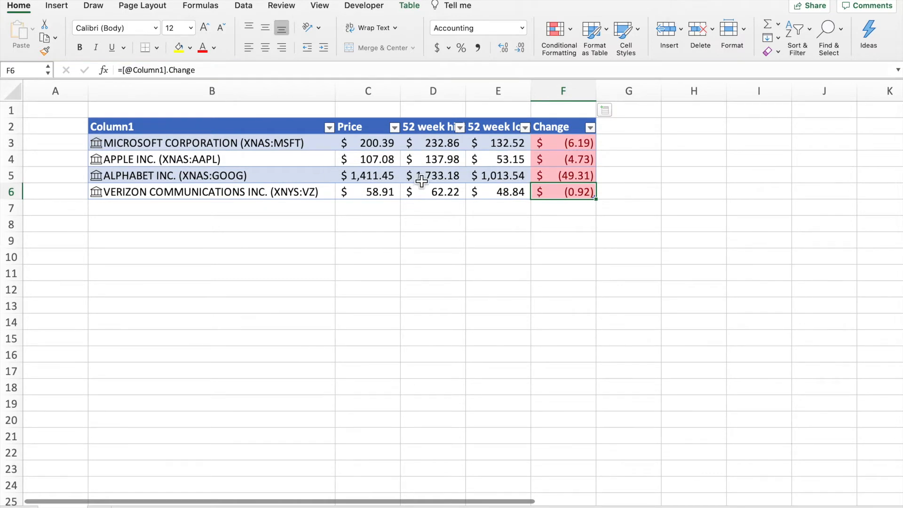
{"action": "mouse_move", "coordinate": [571, 187]}
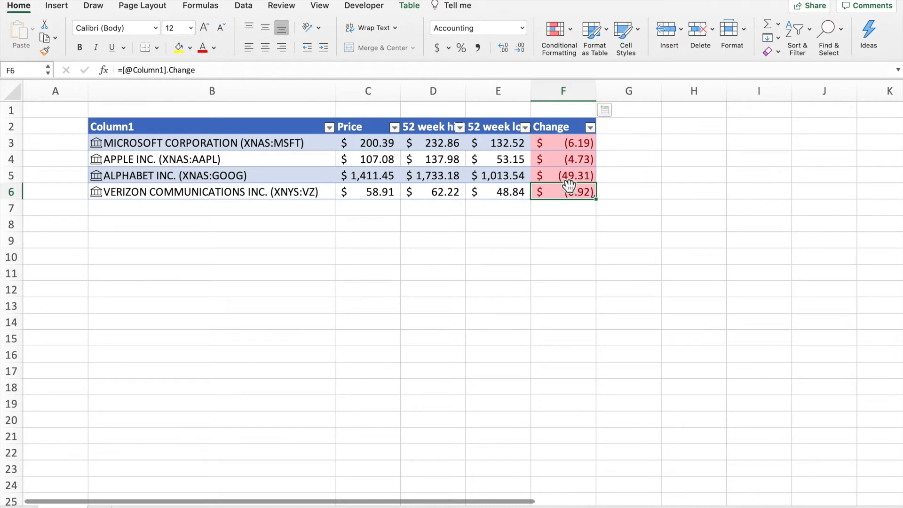
Step: Refresh all stock data, updating figures such as Microsoft's price to 200.12
{"action": "left_click", "coordinate": [368, 143]}
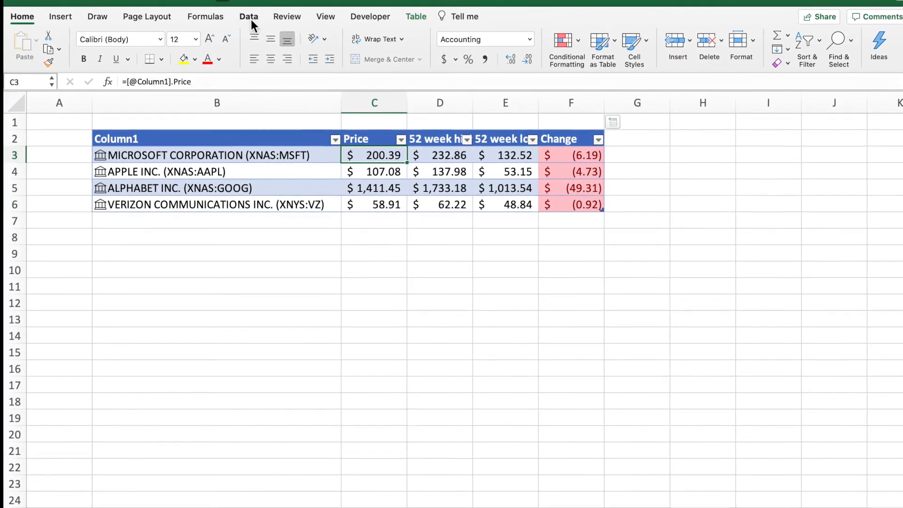
{"action": "left_click", "coordinate": [249, 16]}
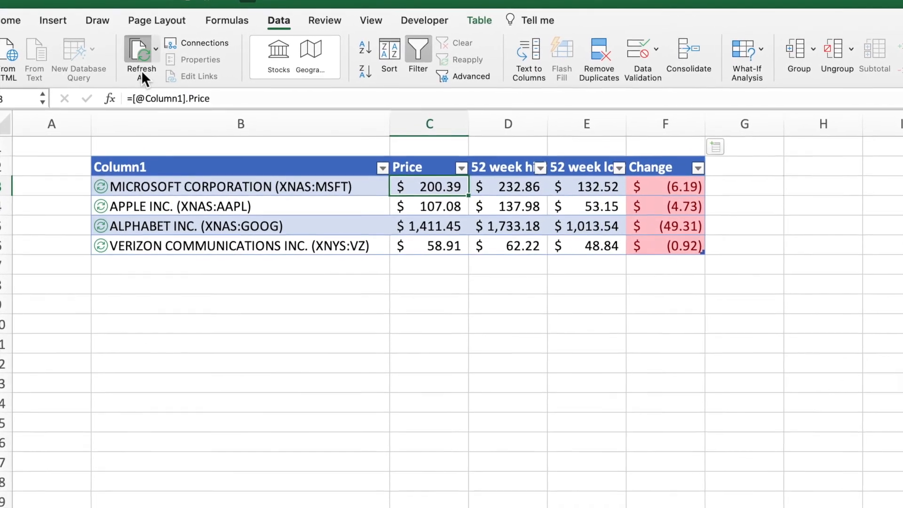
{"action": "left_click", "coordinate": [140, 52]}
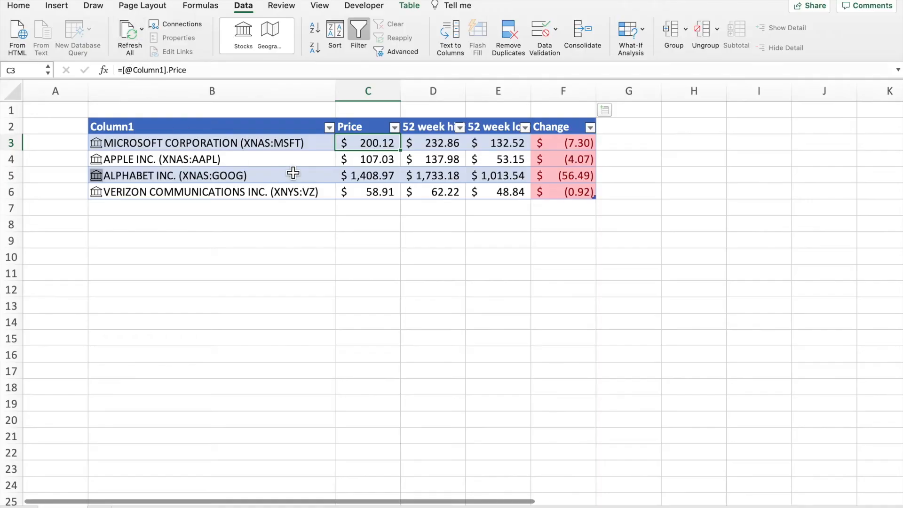
{"action": "left_click", "coordinate": [211, 191]}
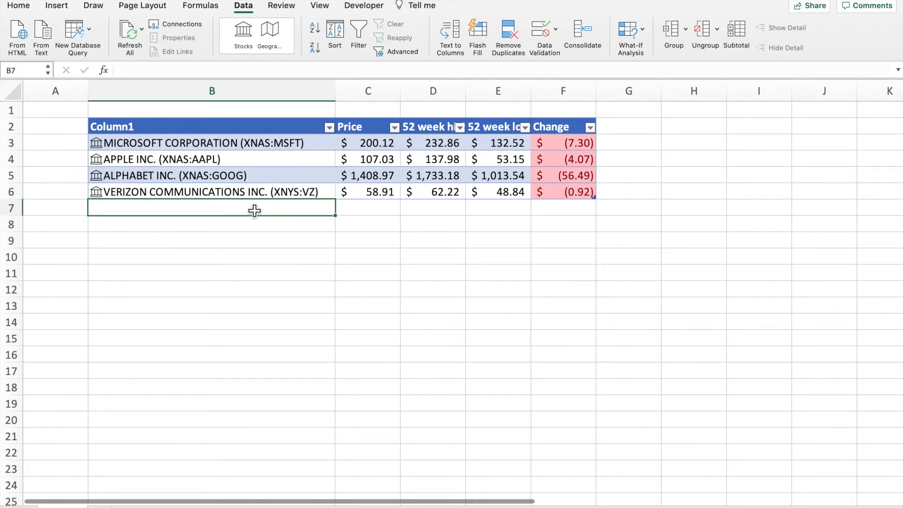
Step: Enter tsla below the table so Tesla, Inc. becomes a fifth stock row
{"action": "type", "text": "t"}
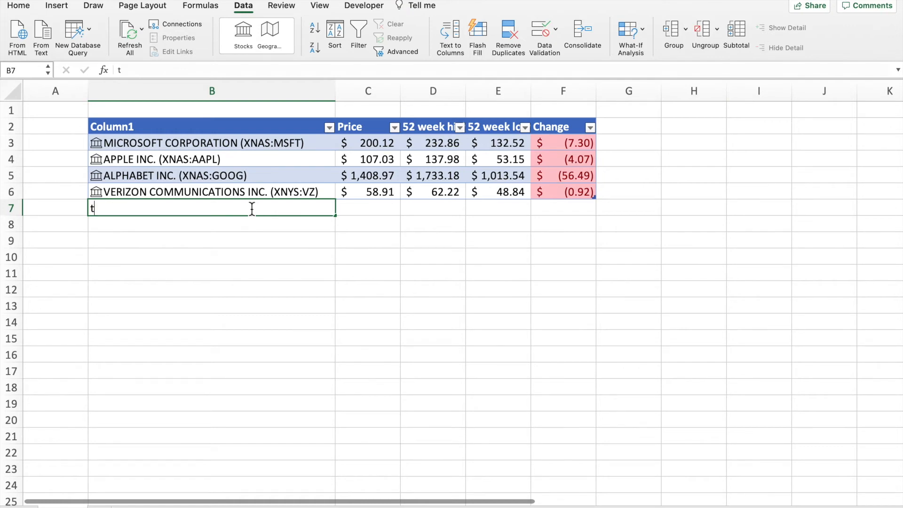
{"action": "type", "text": "sla"}
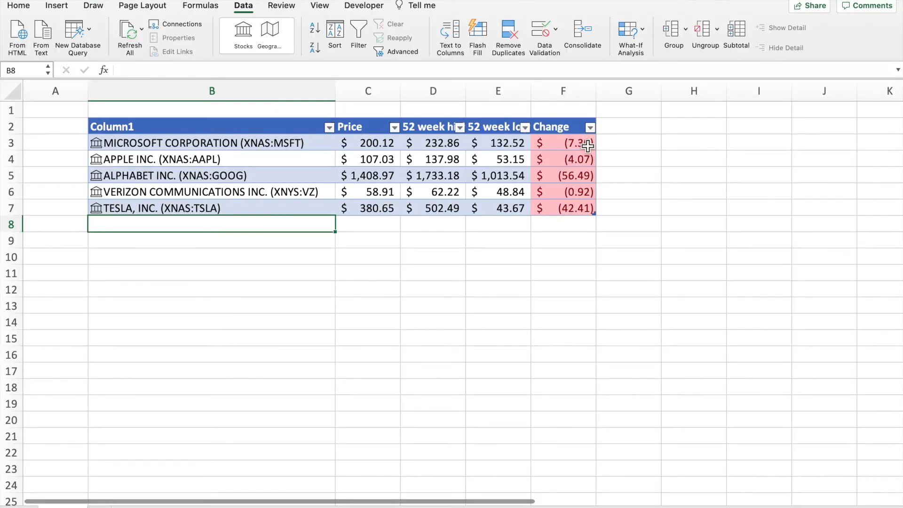
Step: Add a P/E column for all five stocks and refresh the data
{"action": "left_click", "coordinate": [563, 143]}
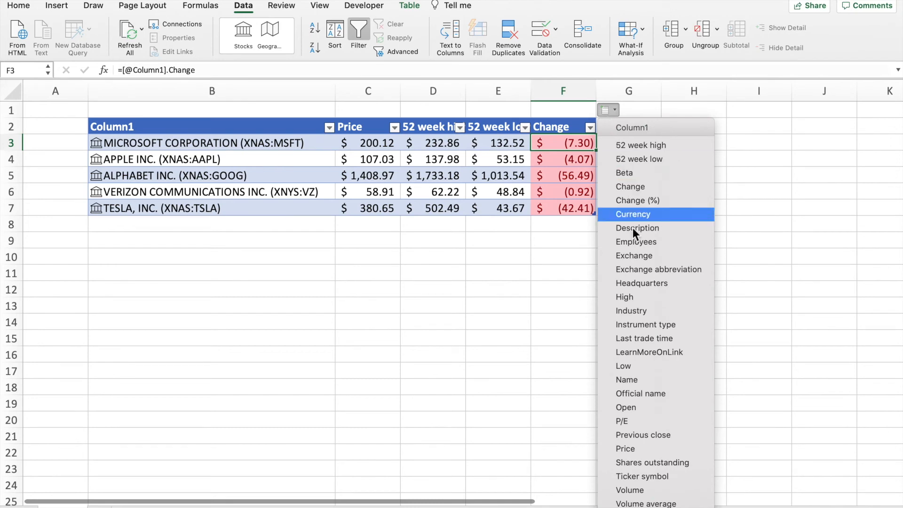
{"action": "left_click", "coordinate": [646, 429]}
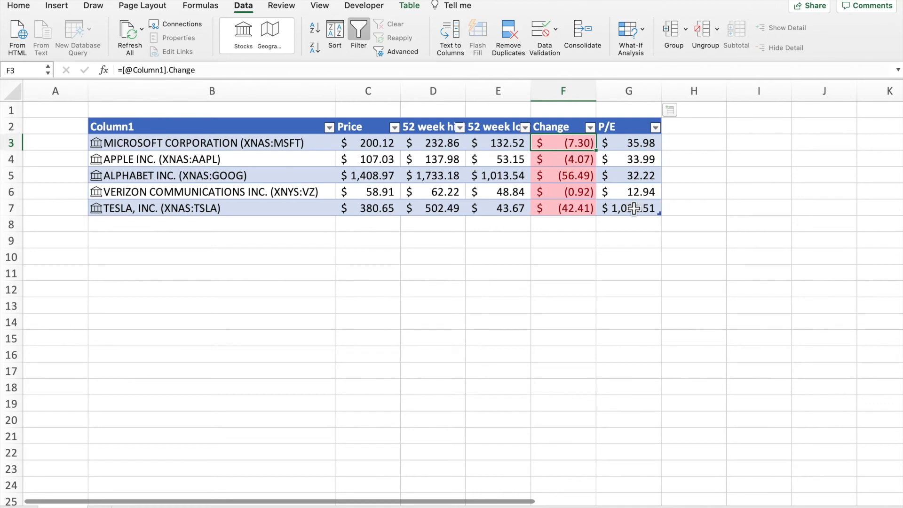
{"action": "left_click", "coordinate": [129, 38]}
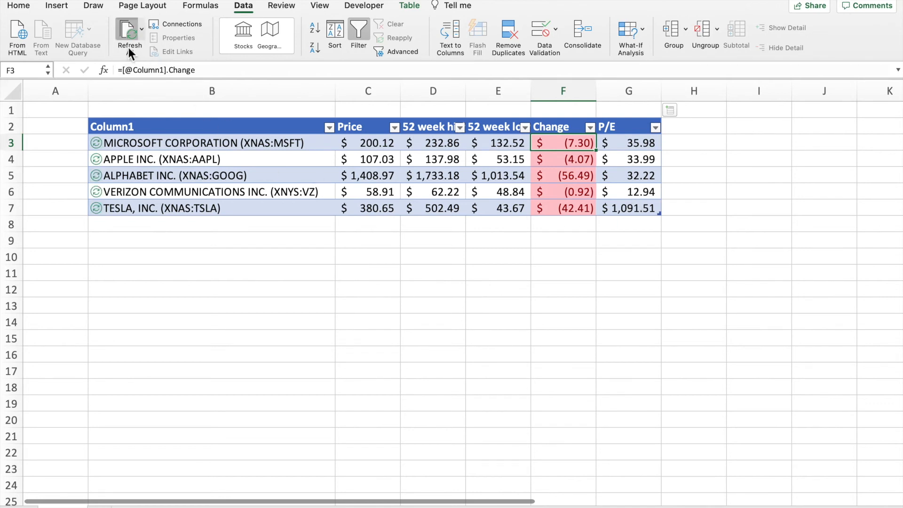
{"action": "left_click", "coordinate": [129, 35]}
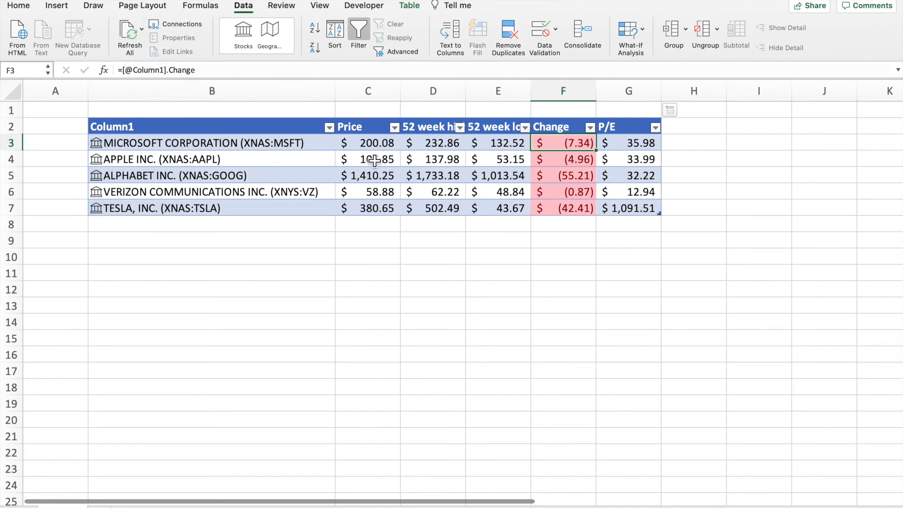